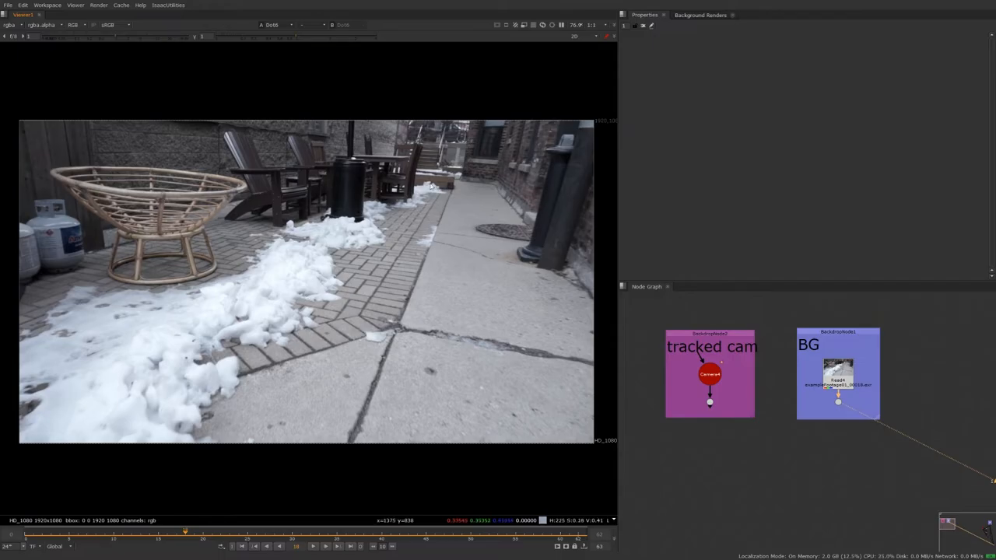
{"action": "mouse_move", "coordinate": [433, 215]}
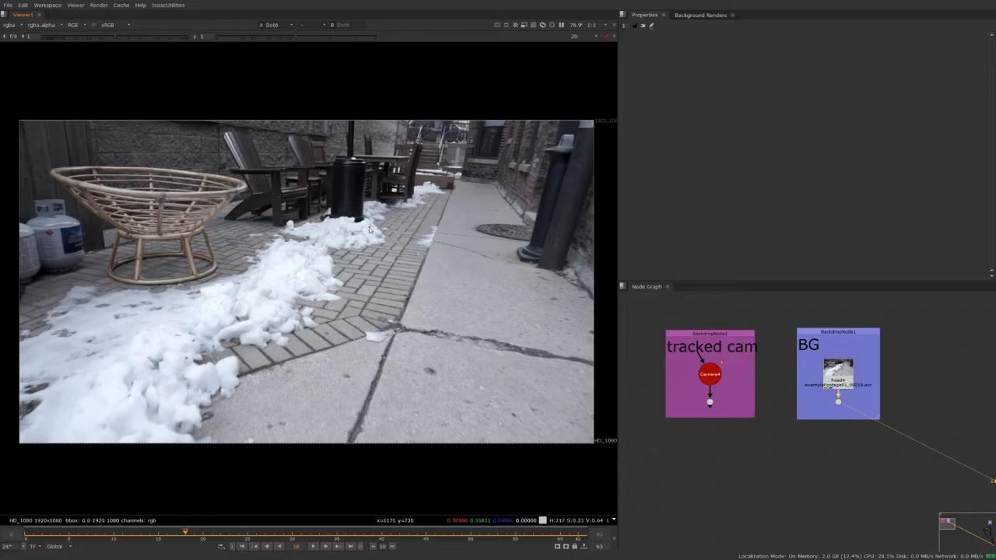
{"action": "mouse_move", "coordinate": [366, 302]}
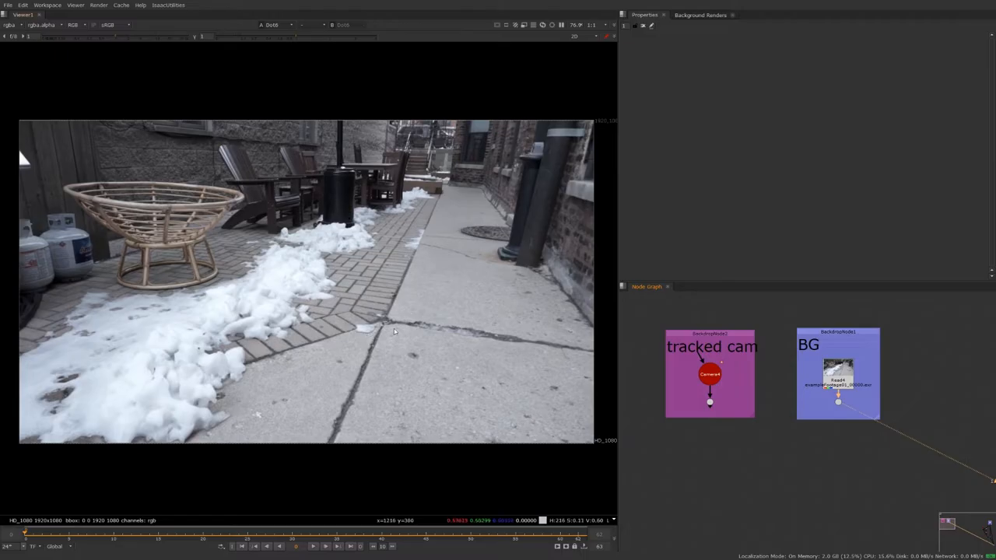
{"action": "mouse_move", "coordinate": [614, 355]}
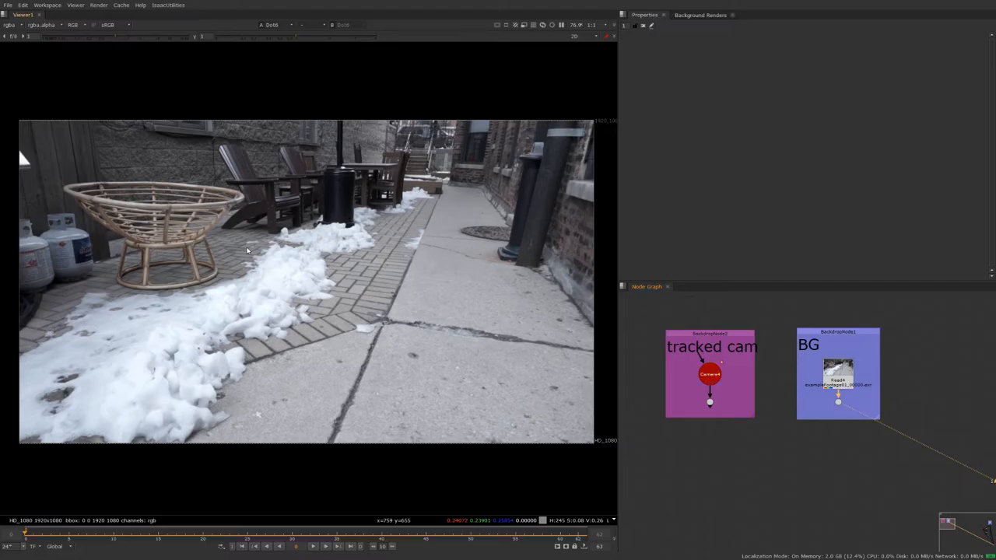
{"action": "mouse_move", "coordinate": [411, 311]}
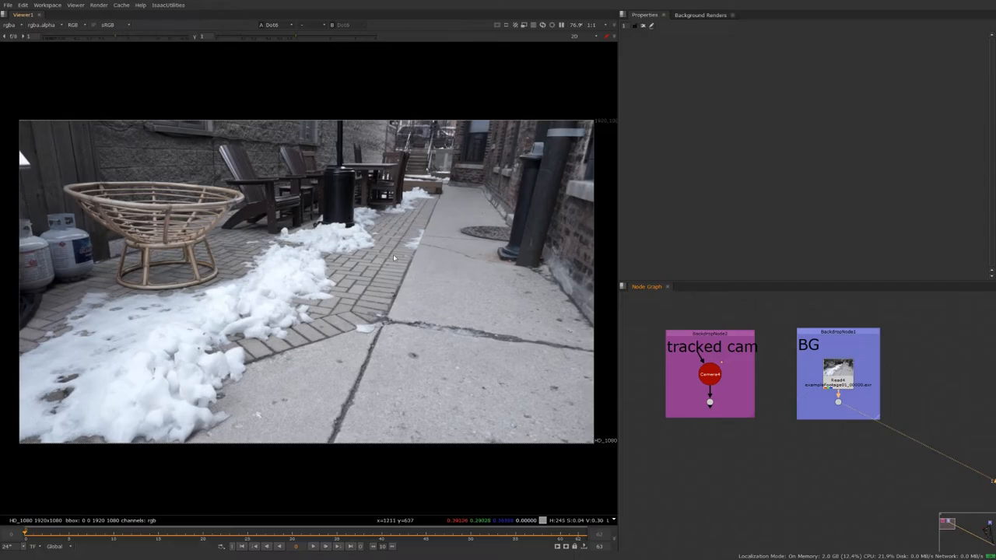
{"action": "mouse_move", "coordinate": [246, 249]}
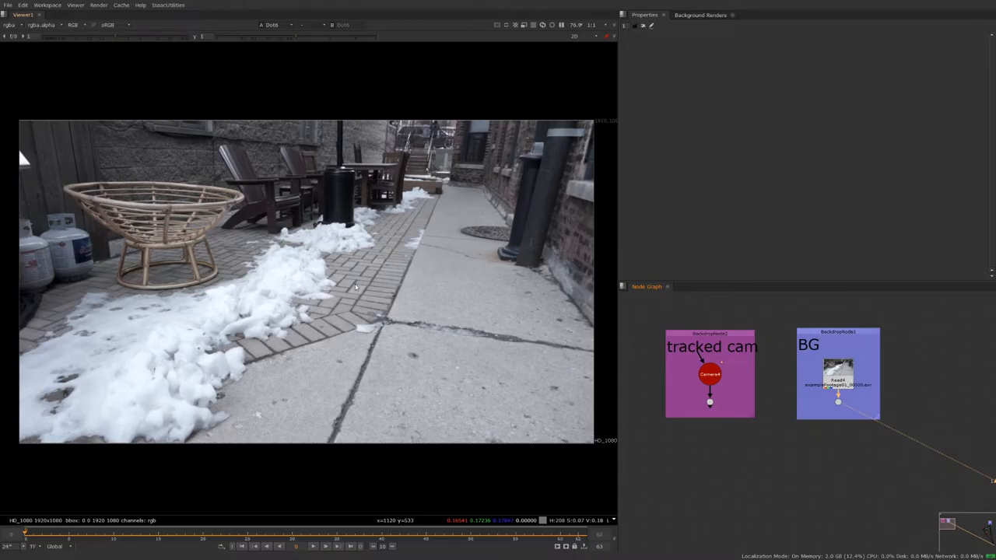
{"action": "mouse_move", "coordinate": [358, 257]}
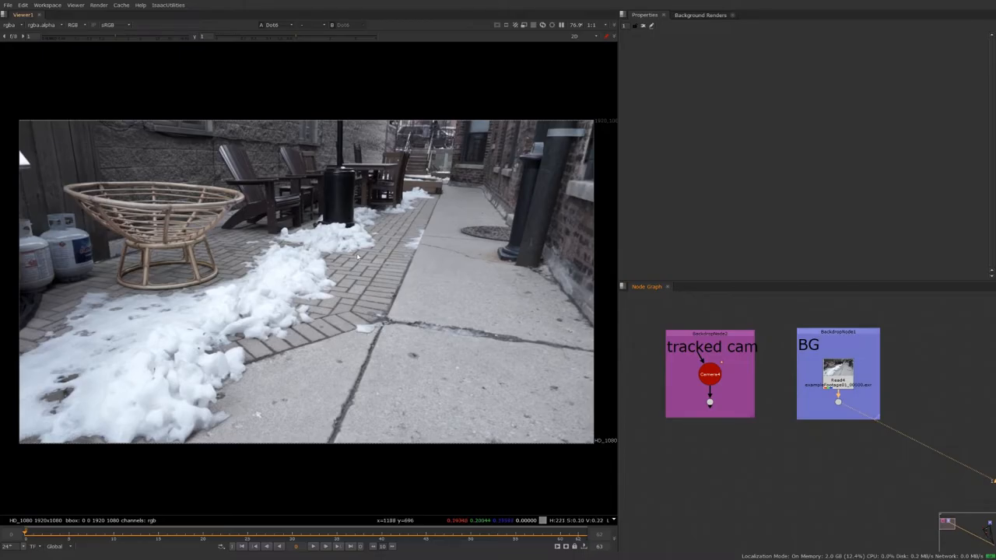
{"action": "mouse_move", "coordinate": [345, 318]}
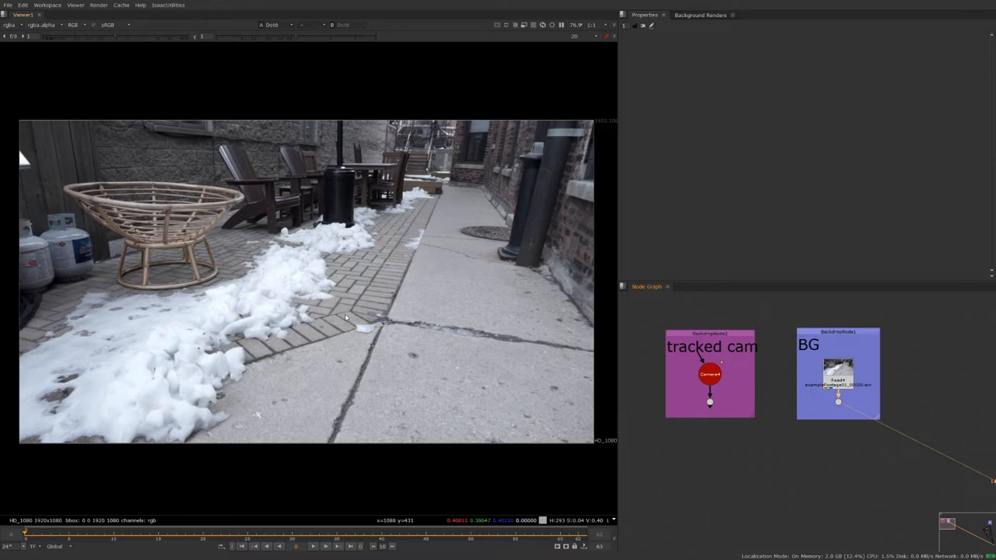
{"action": "mouse_move", "coordinate": [312, 249]}
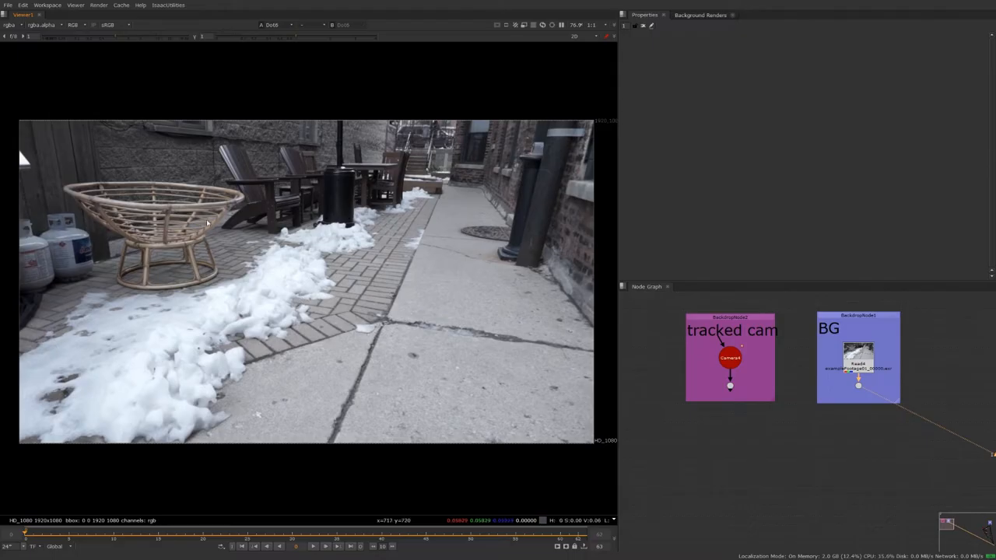
{"action": "mouse_move", "coordinate": [355, 326]}
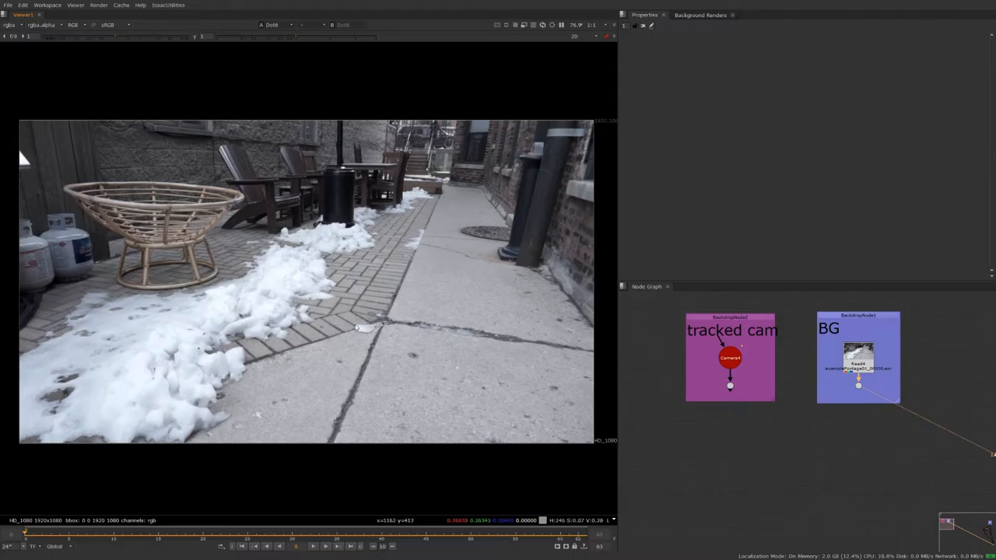
{"action": "mouse_move", "coordinate": [408, 257]}
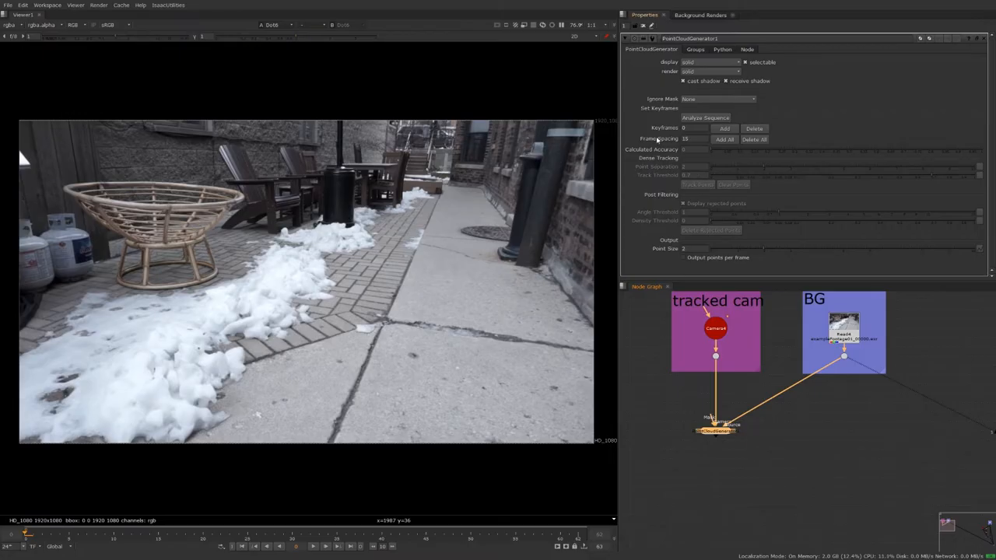
- Analyse the sequence for keyframes and track points over the confirmed frame range
{"action": "left_click", "coordinate": [695, 138]}
{"action": "type", "text": "5"}
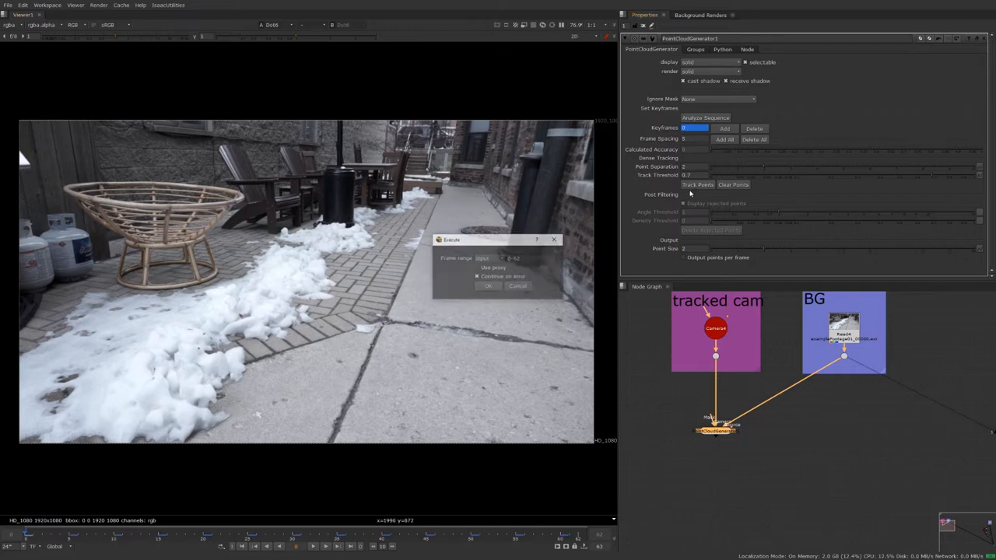
{"action": "left_click", "coordinate": [489, 287]}
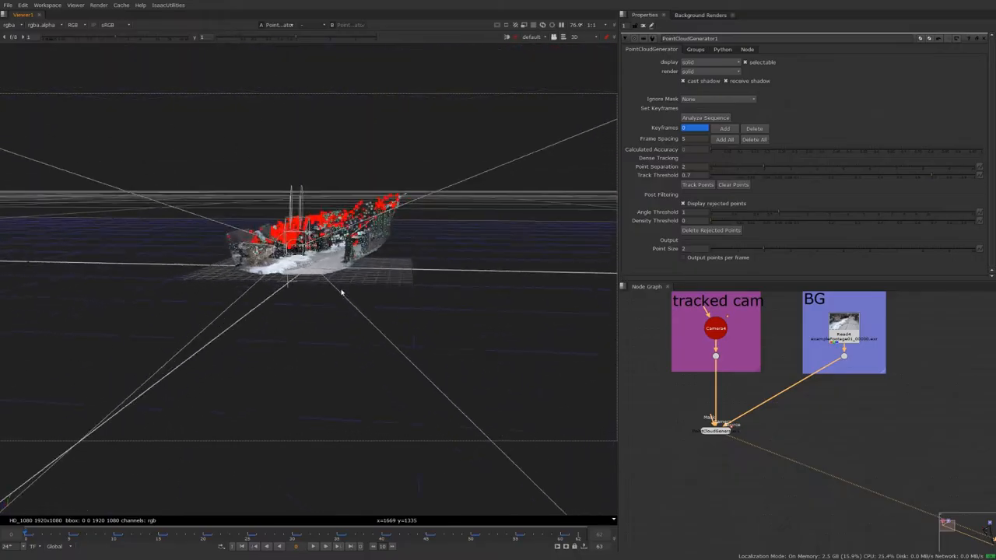
- Orbit the 3D view to inspect the dense alley point cloud
{"action": "left_click_drag", "start_coordinate": [343, 296], "coordinate": [404, 308]}
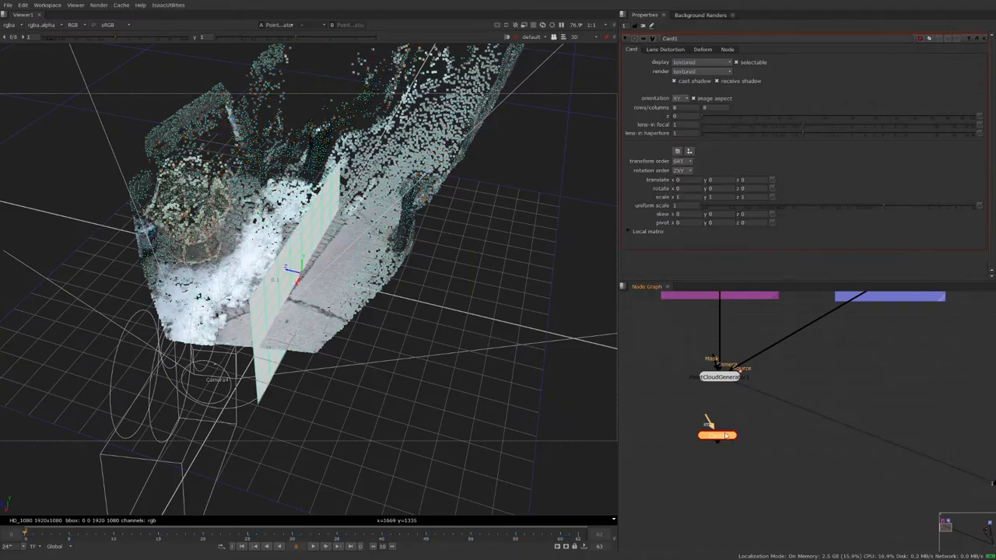
- Rotate Card1 90° on X and slide it over the snowy paving on the ground plane
{"action": "left_click_drag", "start_coordinate": [717, 436], "coordinate": [763, 426]}
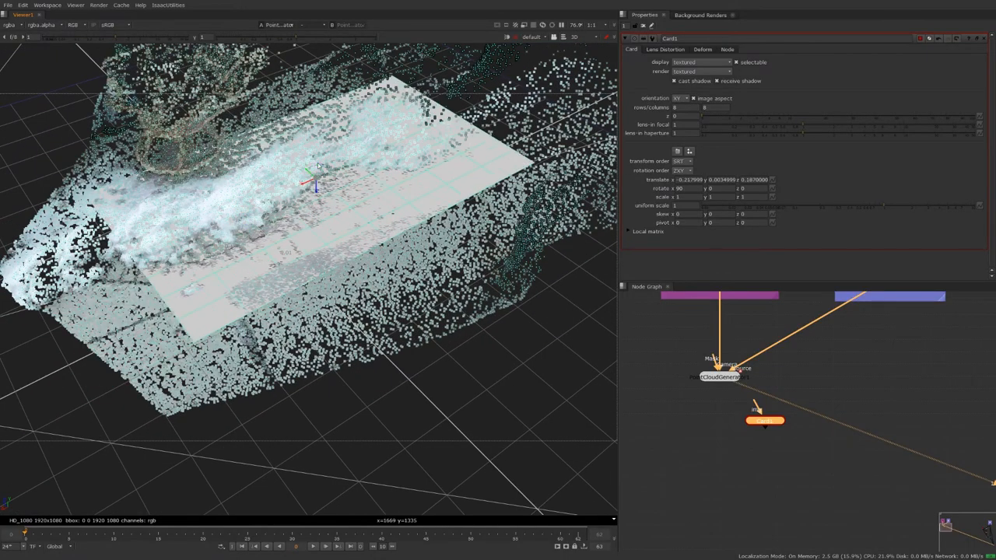
{"action": "left_click_drag", "start_coordinate": [315, 183], "coordinate": [250, 205]}
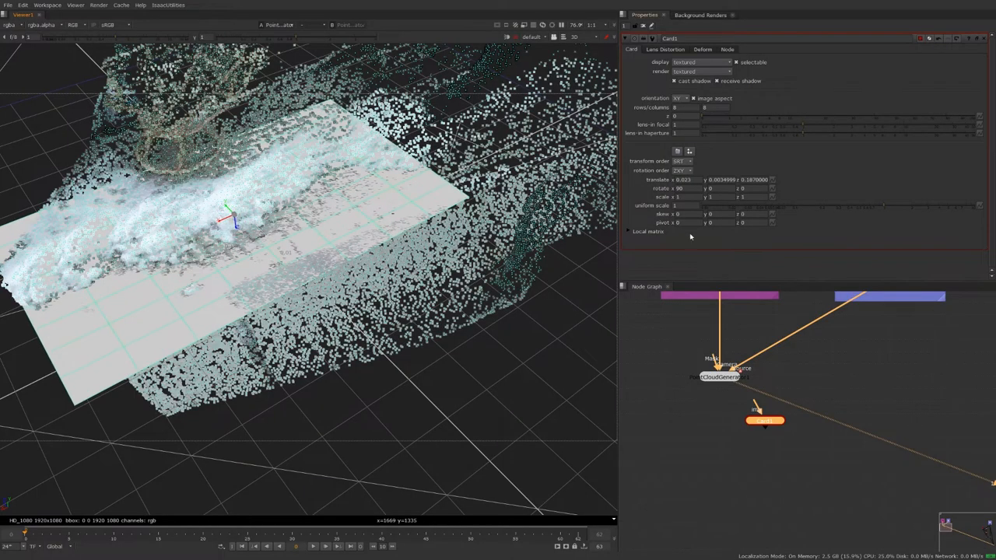
{"action": "left_click", "coordinate": [683, 206]}
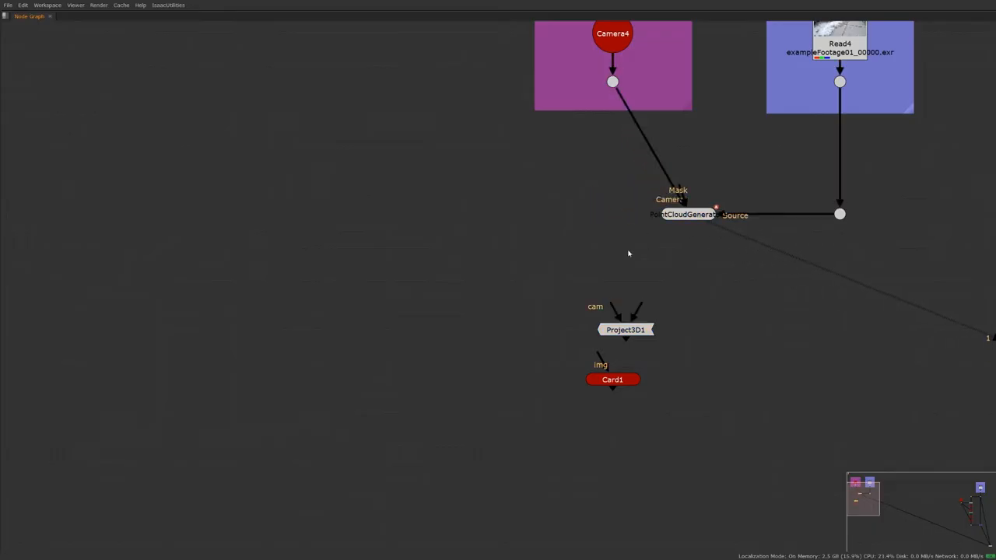
- Connect a Project3D node into Card1's img input
{"action": "left_click", "coordinate": [614, 330]}
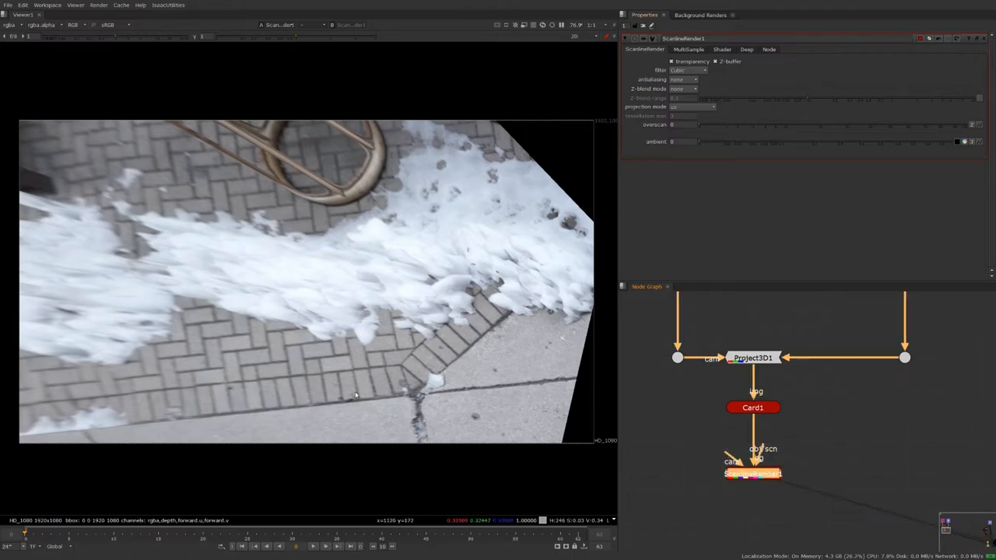
- Render the card through a ScanlineRender in uv projection mode and select its output
{"action": "left_click", "coordinate": [575, 37]}
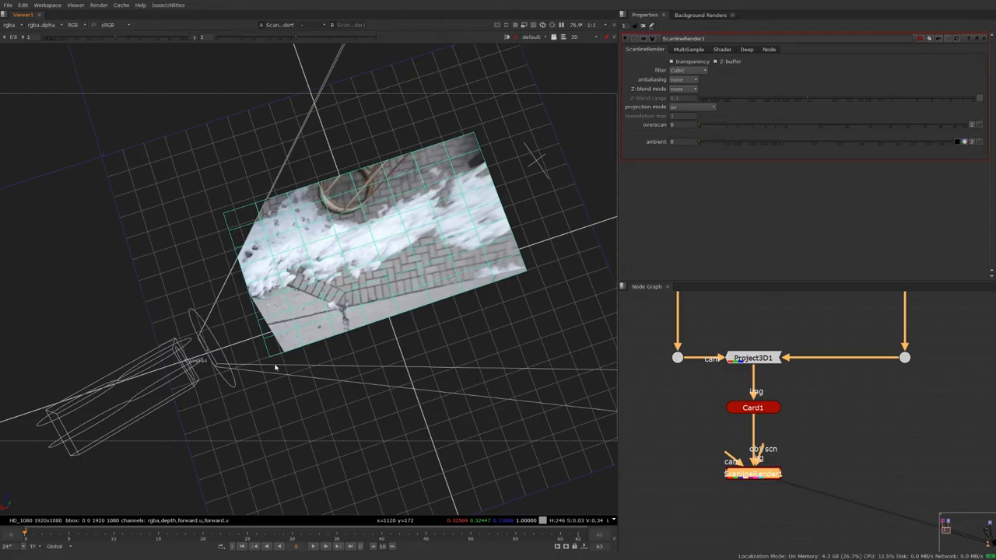
{"action": "mouse_move", "coordinate": [535, 224]}
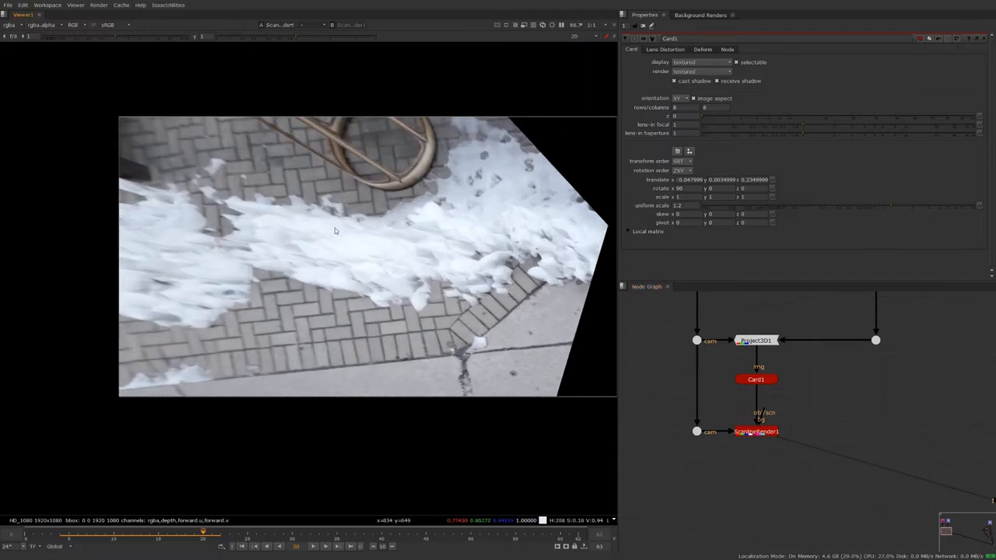
{"action": "mouse_move", "coordinate": [170, 196]}
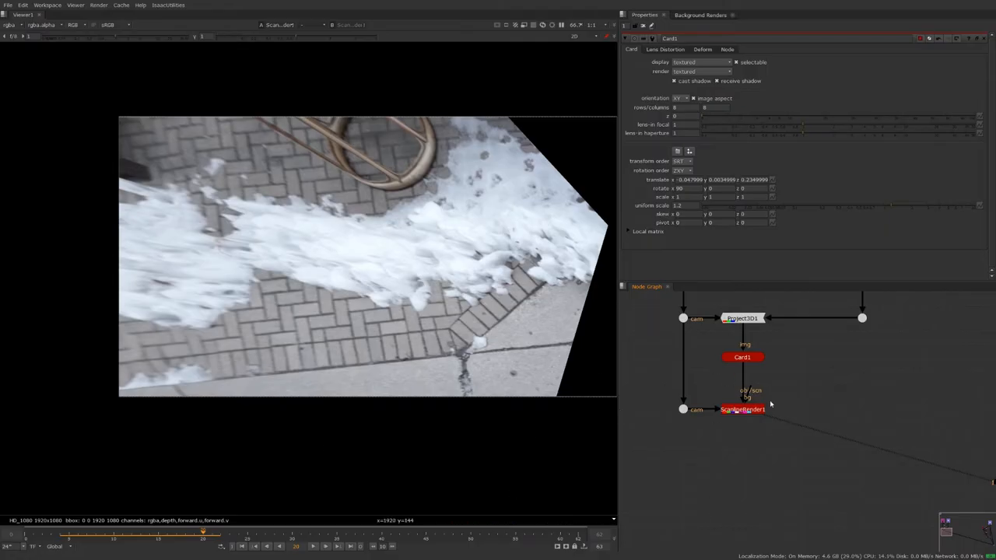
{"action": "left_click", "coordinate": [742, 356]}
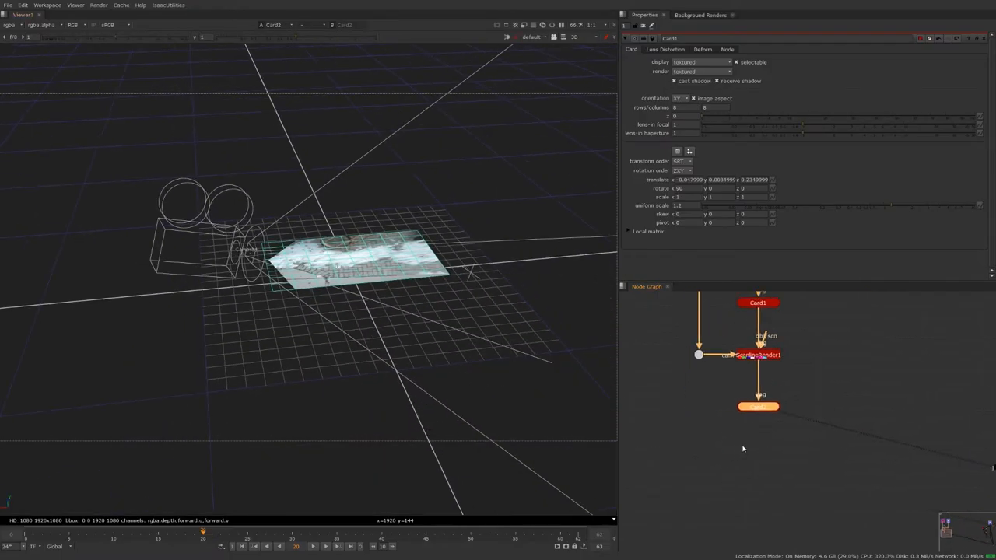
- Add ScanlineRender2 to map the UV image back through the render camera
{"action": "type", "text": "sc"}
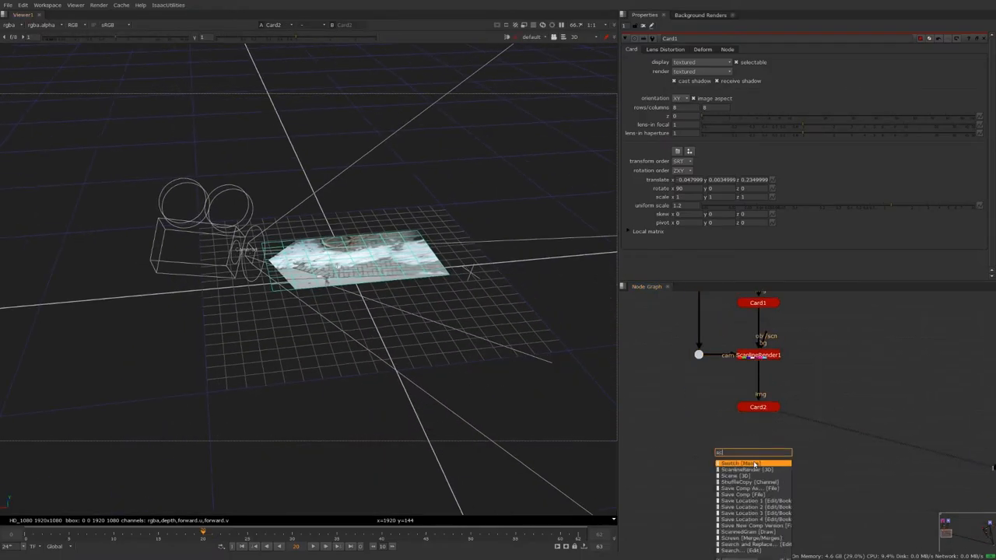
{"action": "left_click", "coordinate": [747, 464]}
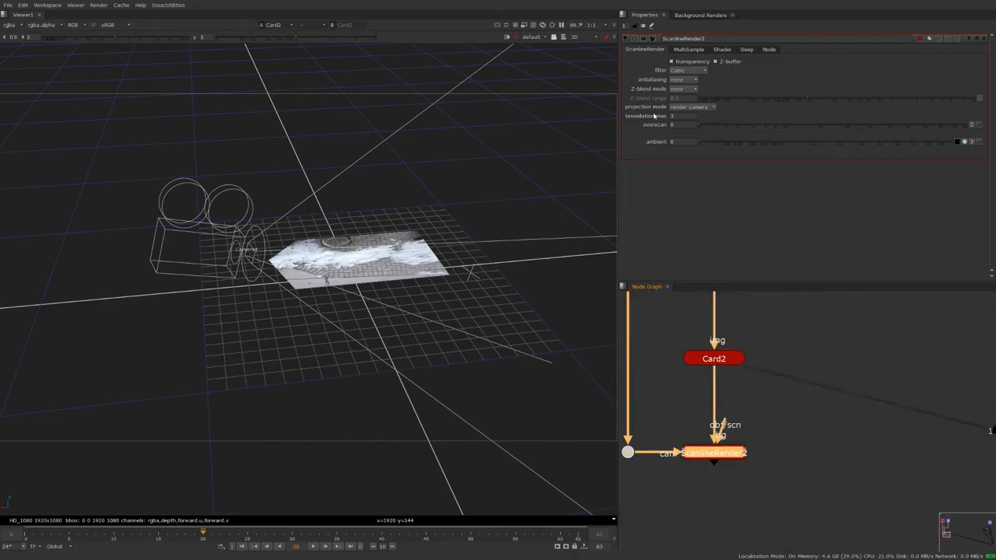
{"action": "mouse_move", "coordinate": [703, 123]}
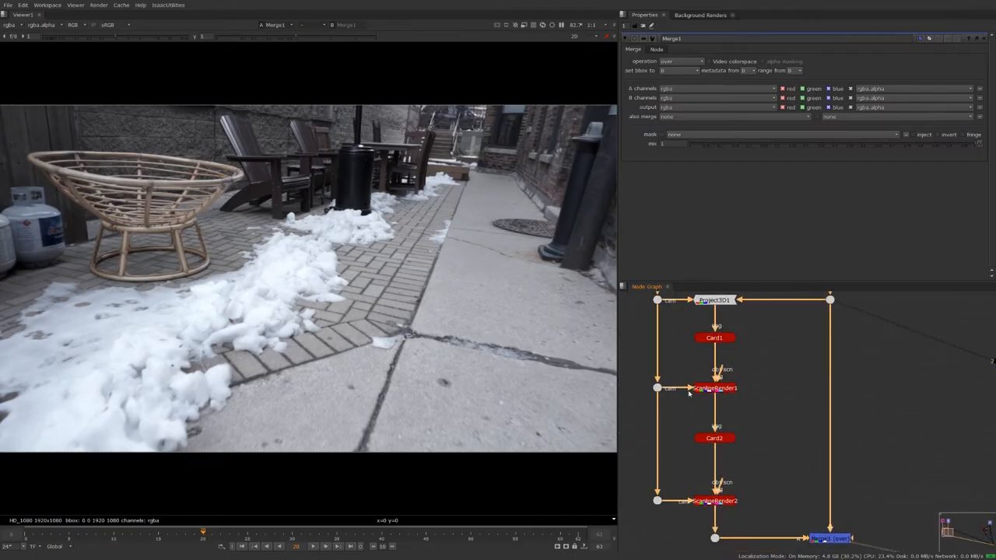
- Clone clean brick texture over the snow in the RotoPaint's UV image
{"action": "left_click", "coordinate": [713, 388]}
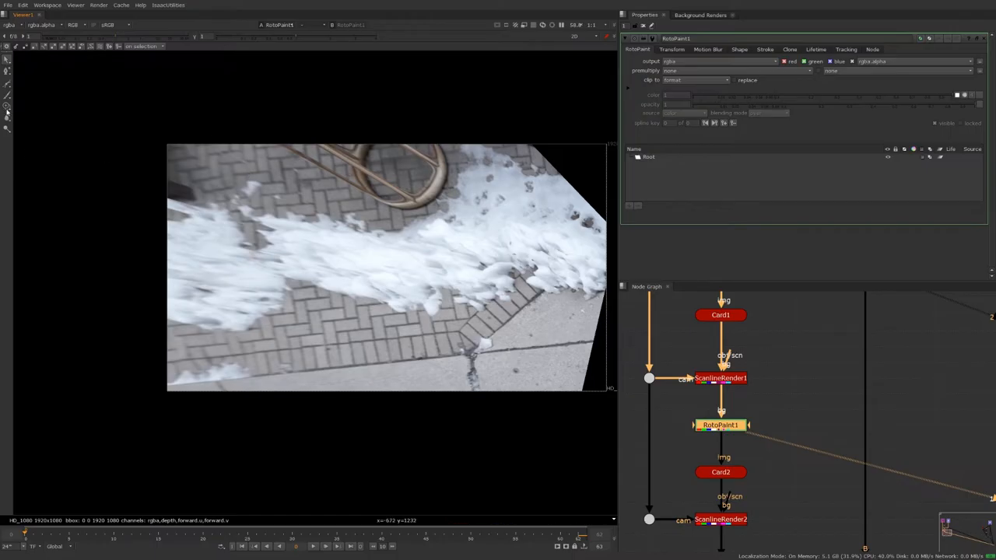
{"action": "left_click", "coordinate": [366, 47]}
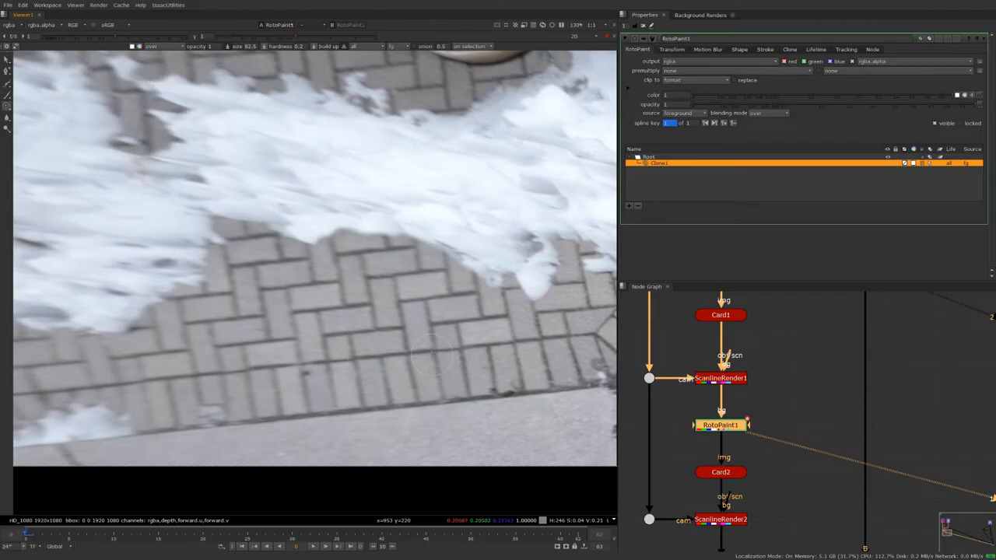
{"action": "mouse_move", "coordinate": [340, 268]}
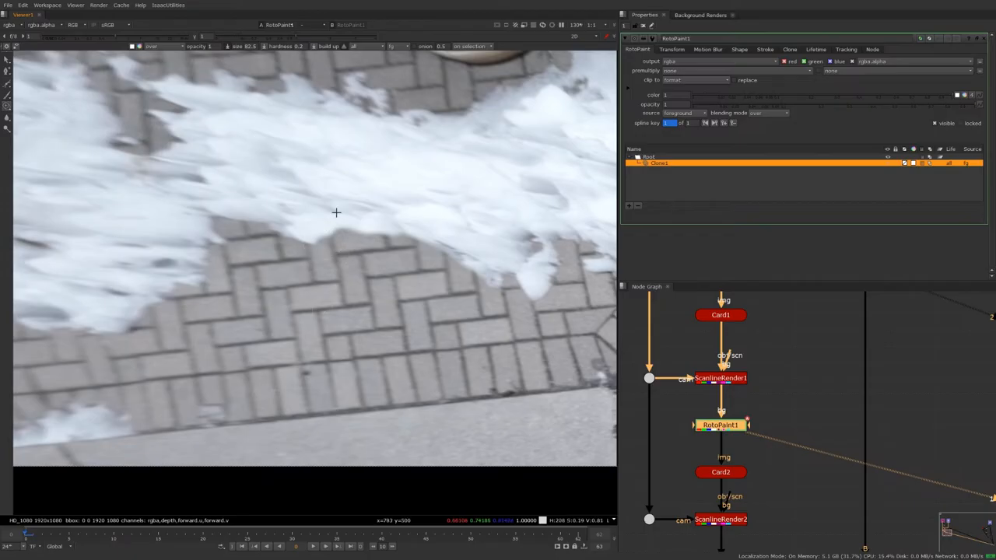
{"action": "mouse_move", "coordinate": [357, 253]}
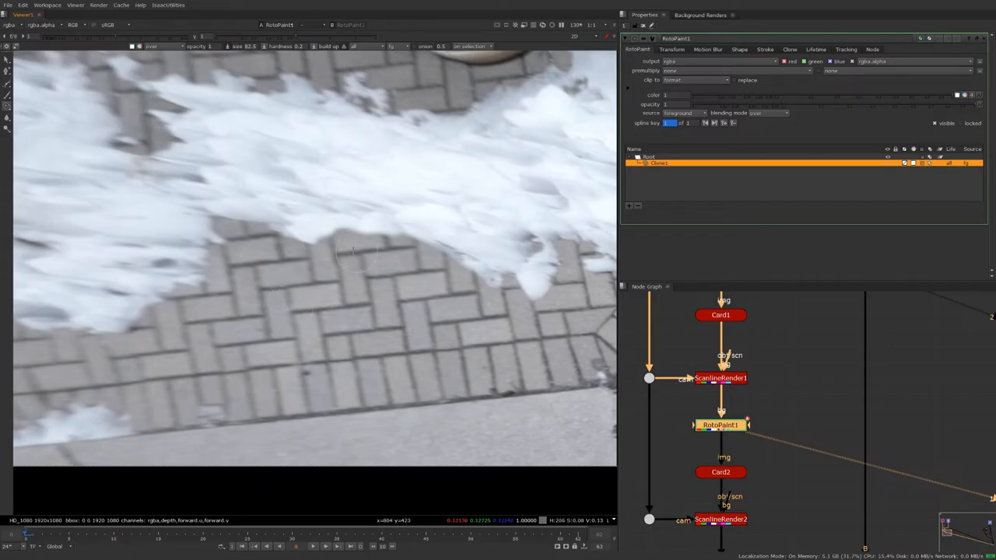
{"action": "mouse_move", "coordinate": [376, 270]}
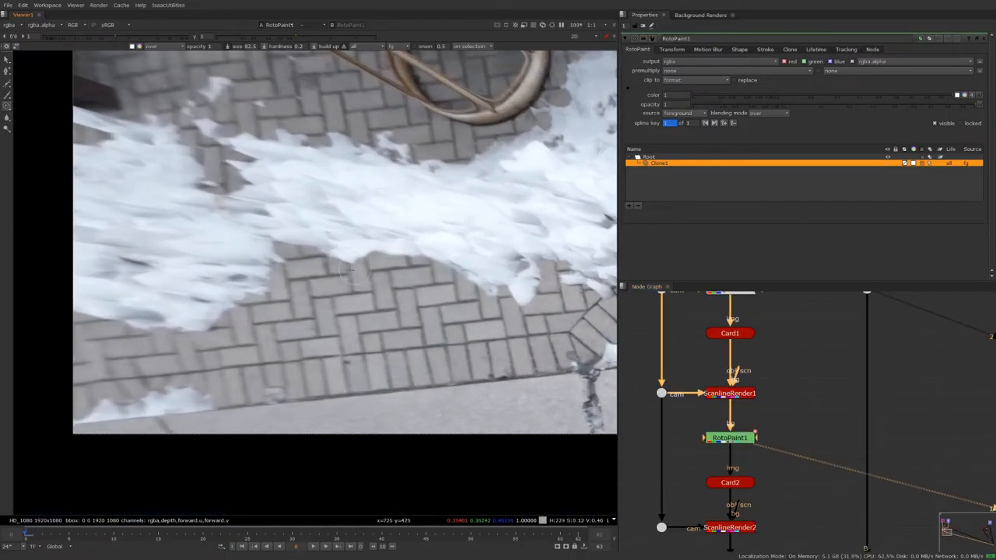
{"action": "mouse_move", "coordinate": [382, 255]}
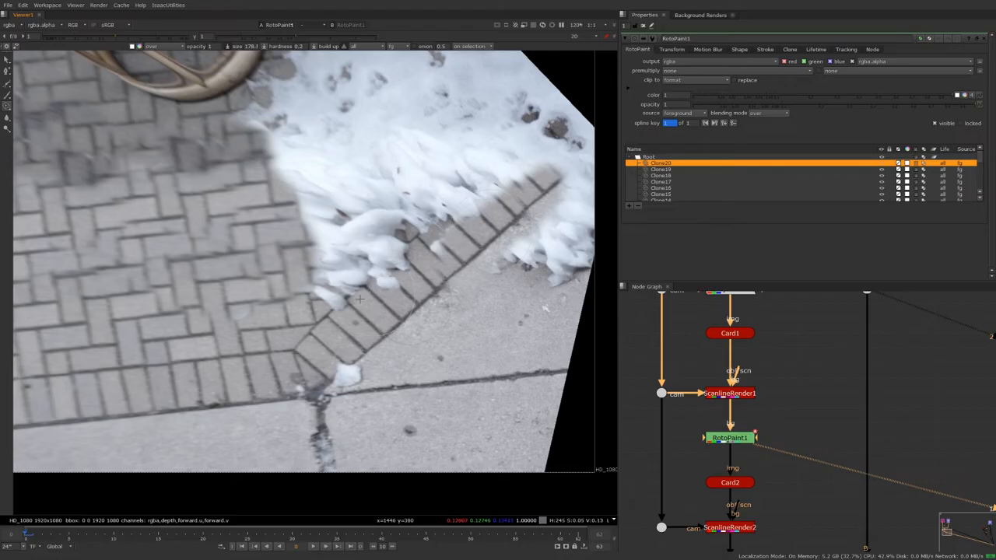
{"action": "mouse_move", "coordinate": [321, 255]}
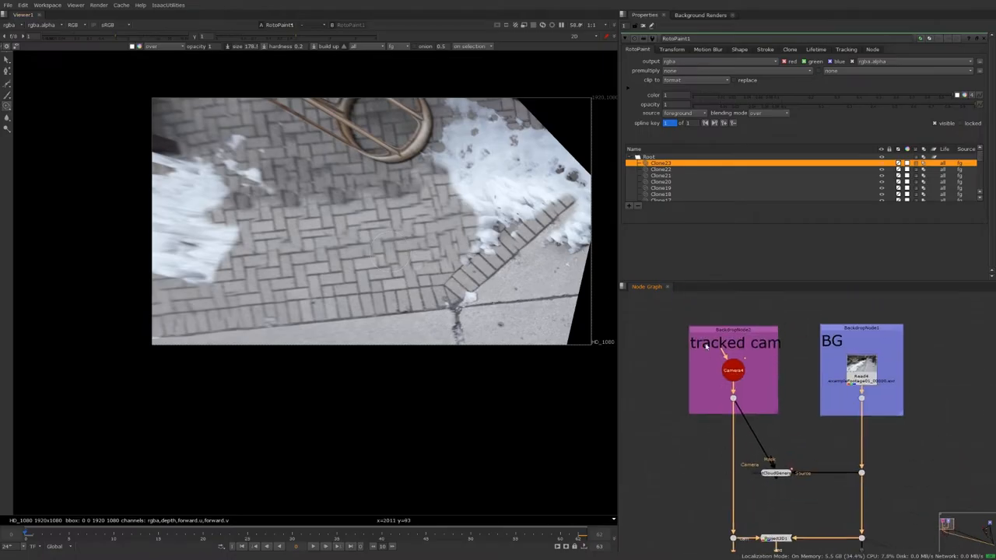
{"action": "left_click", "coordinate": [733, 371]}
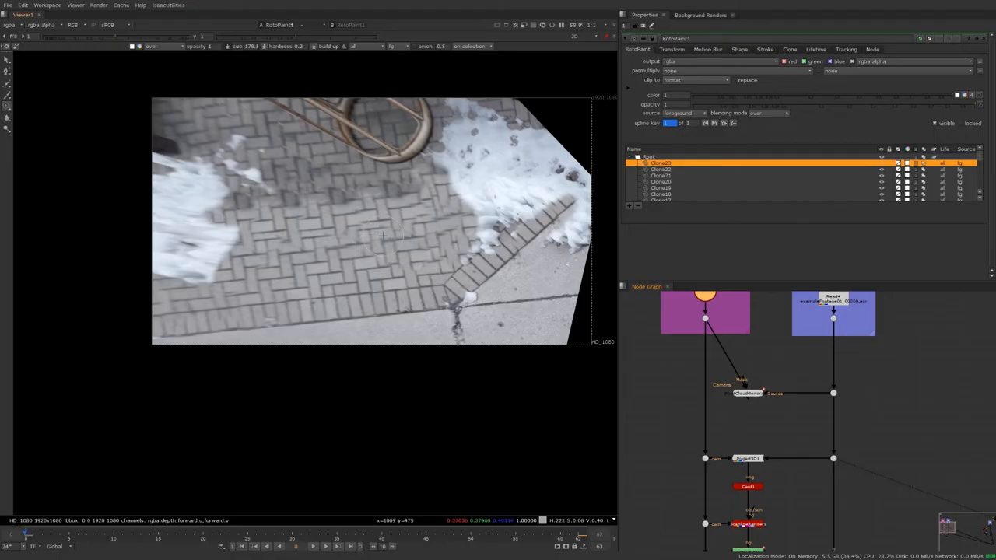
{"action": "mouse_move", "coordinate": [318, 188]}
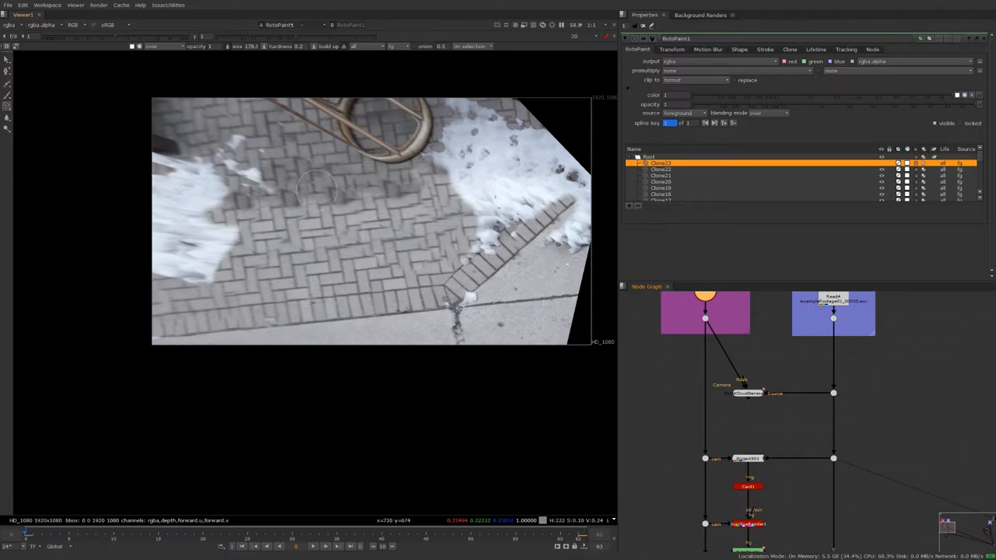
{"action": "mouse_move", "coordinate": [280, 350]}
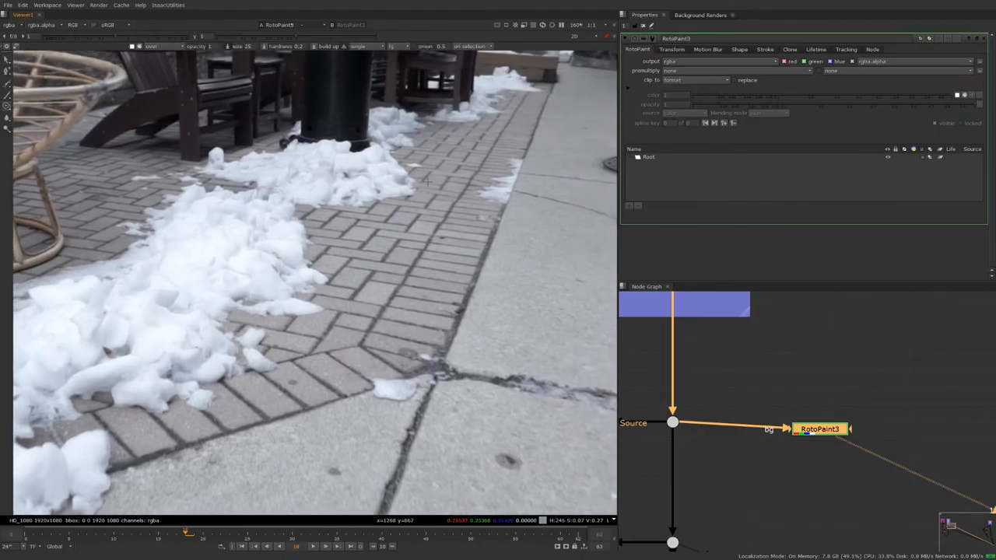
{"action": "mouse_move", "coordinate": [432, 183]}
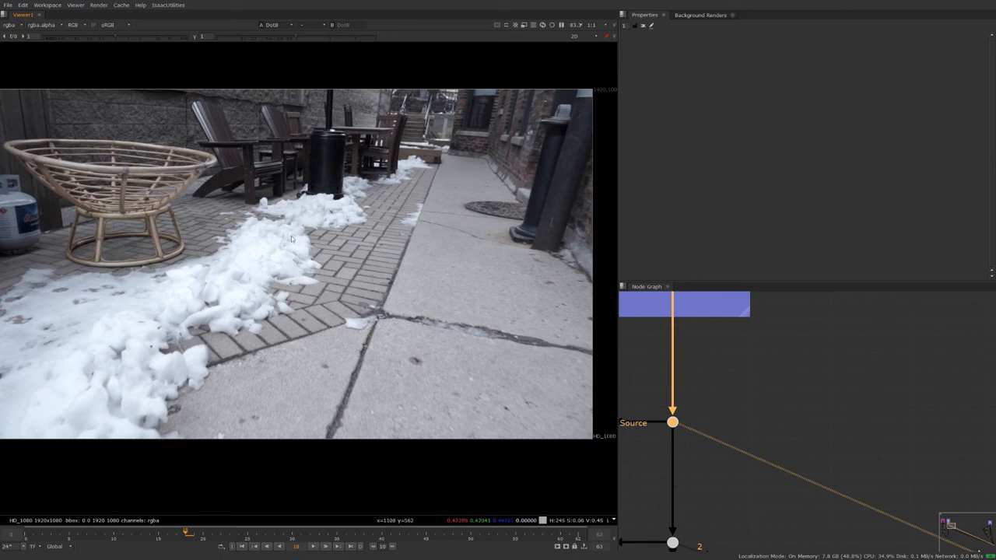
{"action": "mouse_move", "coordinate": [298, 227]}
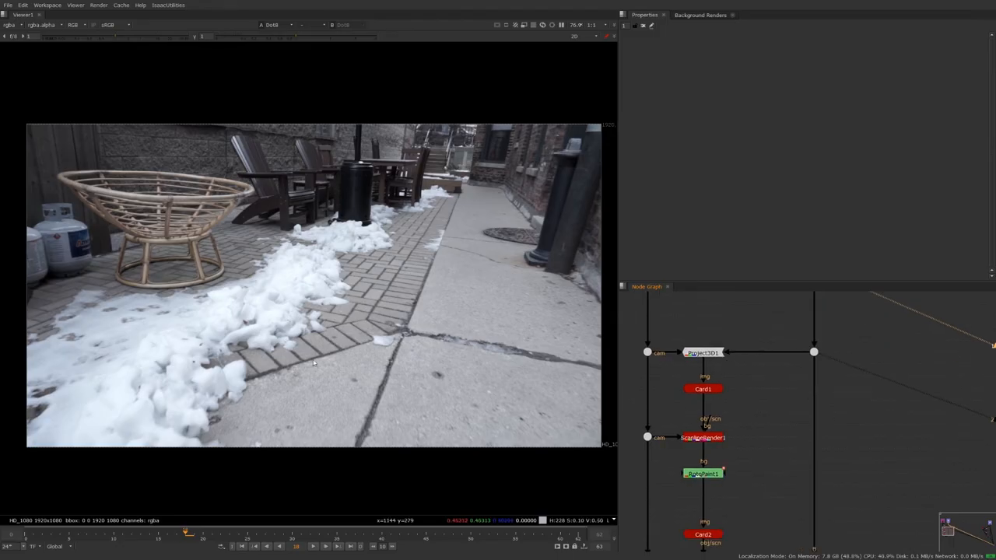
{"action": "mouse_move", "coordinate": [315, 321]}
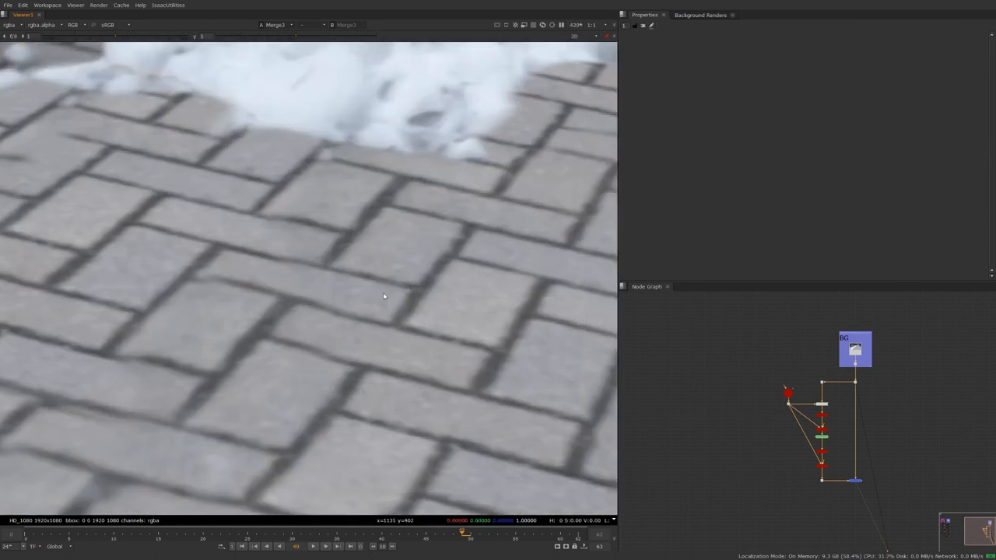
- Show the ScanlineRender filter choices (Cubic, Impulse, Keys) to compare sharpness
{"action": "left_click", "coordinate": [688, 70]}
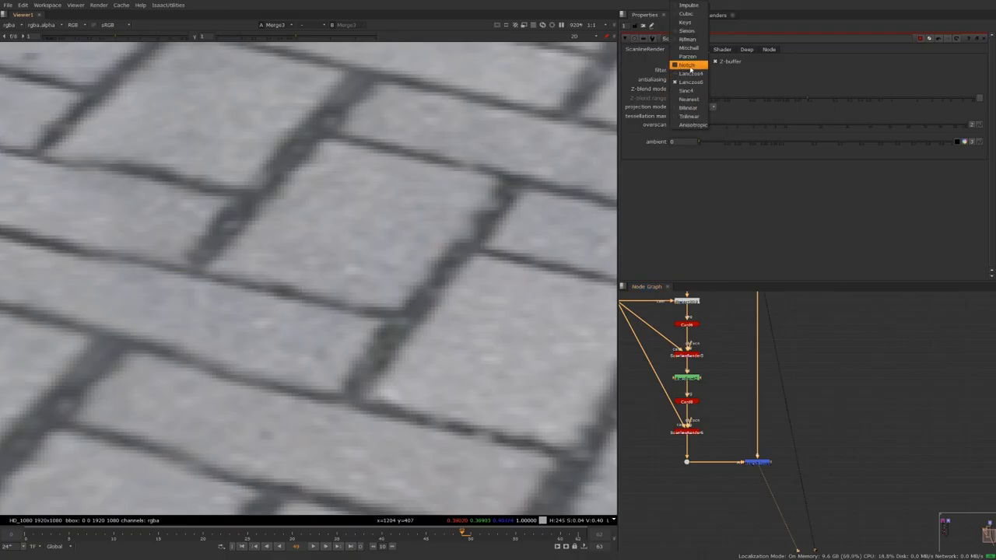